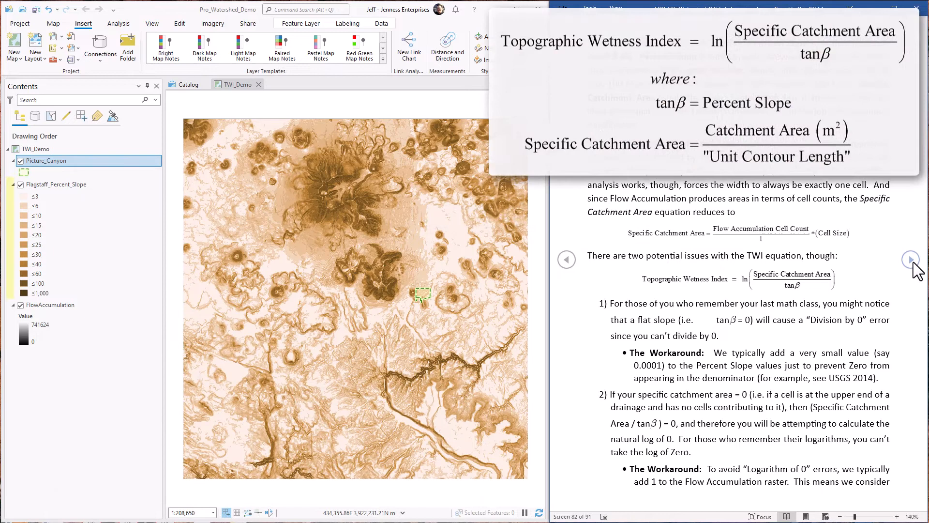
# - Enter the TWI expression Ln of (FlowAccumulation+1)*28.08449226² over (Flagstaff_Percent_Slope/100)+0.0001 in Raster Calculator
pyautogui.click(57, 184)
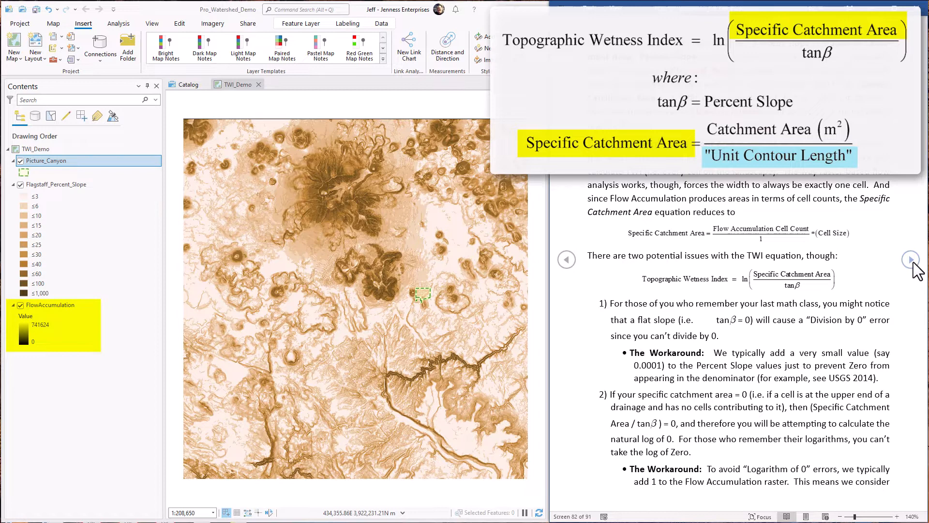
pyautogui.click(912, 260)
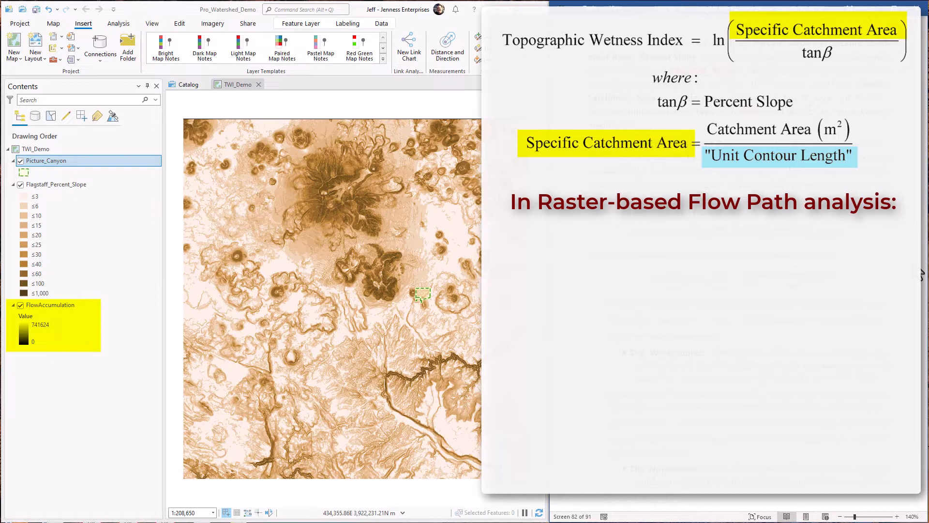
pyautogui.press('right')
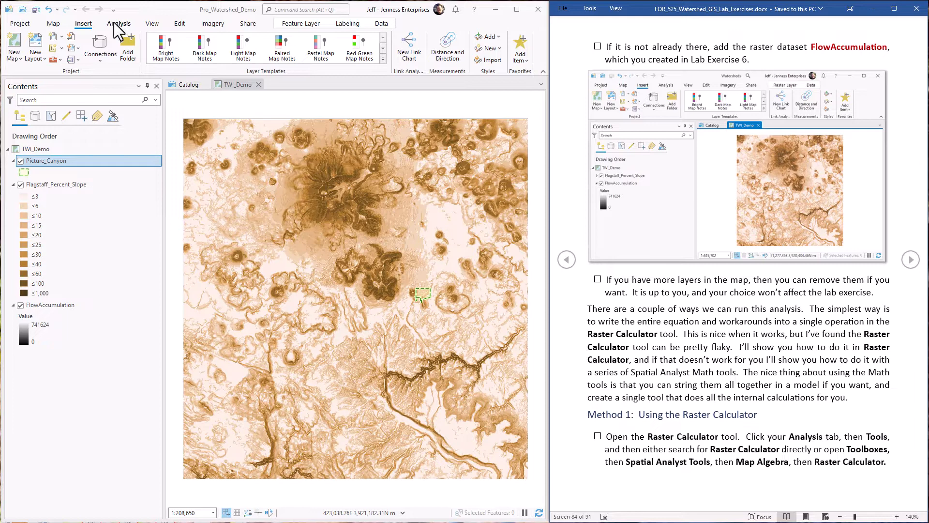
pyautogui.click(118, 23)
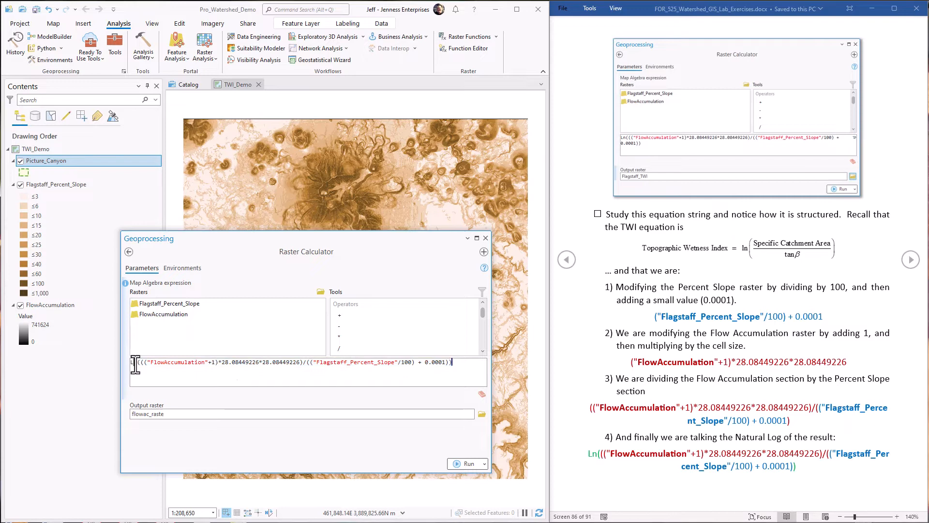
pyautogui.write('Ln((')
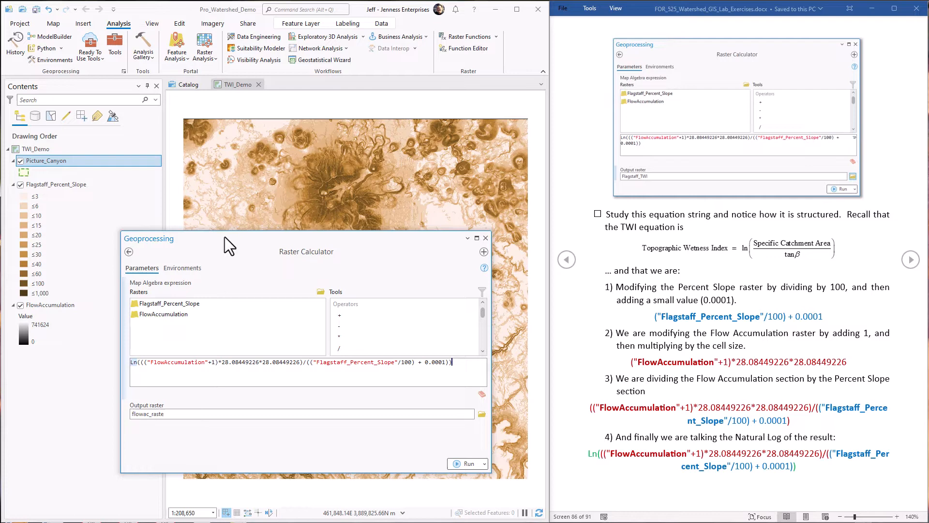
# - Run the Raster Calculator, adding the wetness index raster (about 6.2 to 28.7) to the map
pyautogui.click(468, 464)
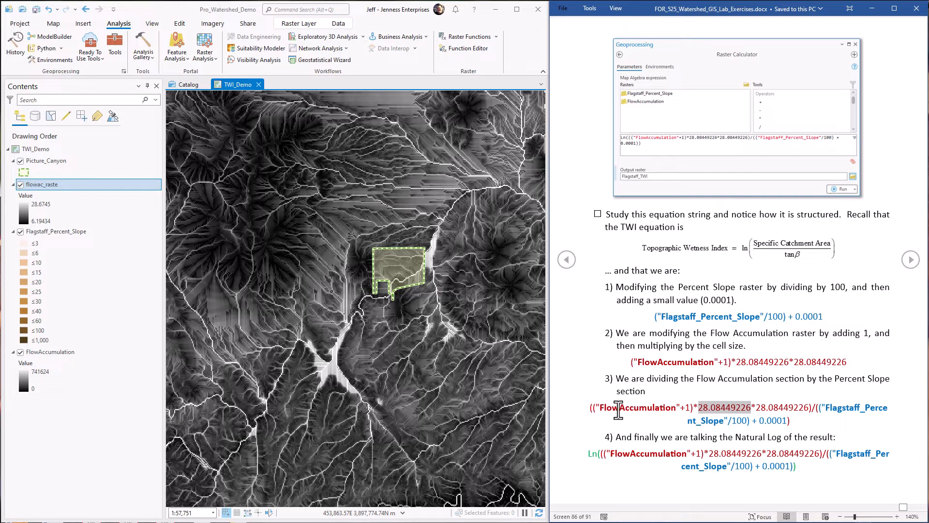
# - Advance the lab instructions and load the empty TWI_Analysis model in ModelBuilder
pyautogui.click(911, 260)
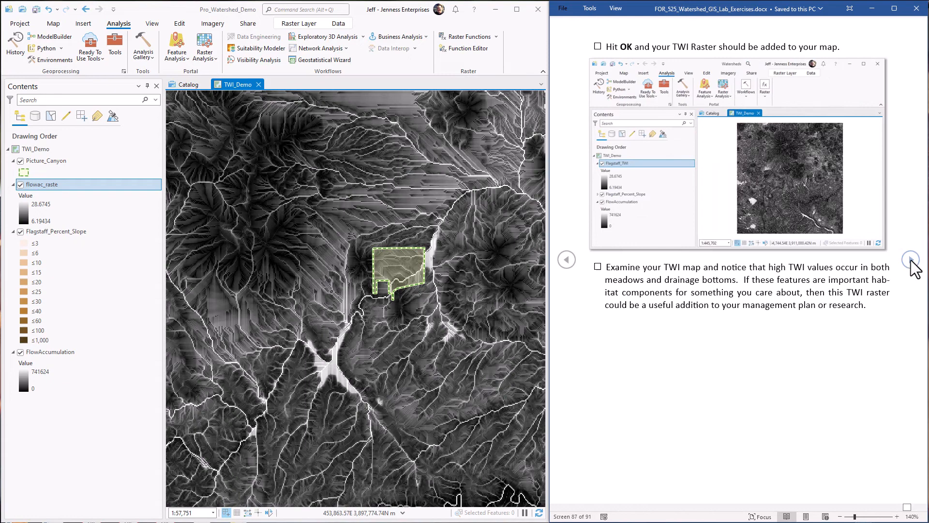
pyautogui.click(911, 260)
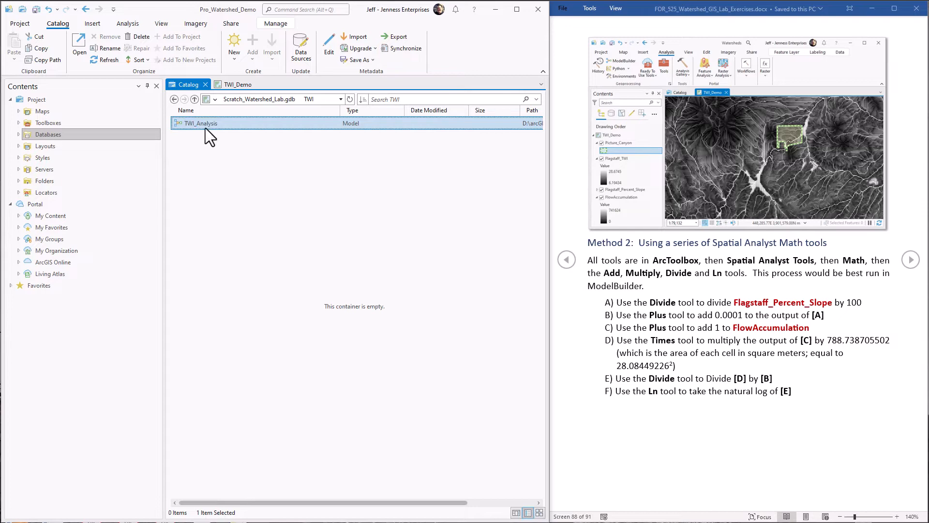
pyautogui.doubleClick(201, 123)
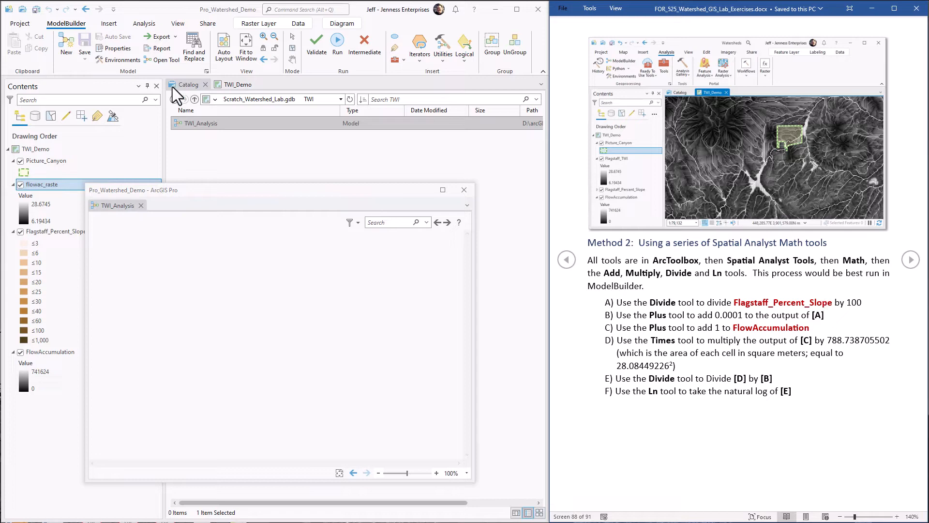
# - Show the Geoprocessing toolboxes pane beside the empty TWI_Analysis model
pyautogui.click(394, 46)
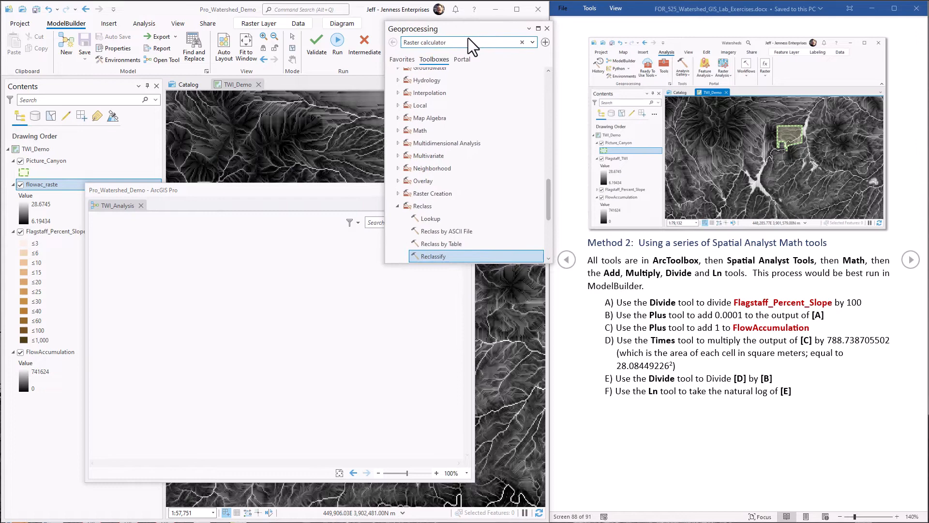
# - Search for Divide and bring the Spatial Analyst Divide tool into the model canvas
pyautogui.write('Divide')
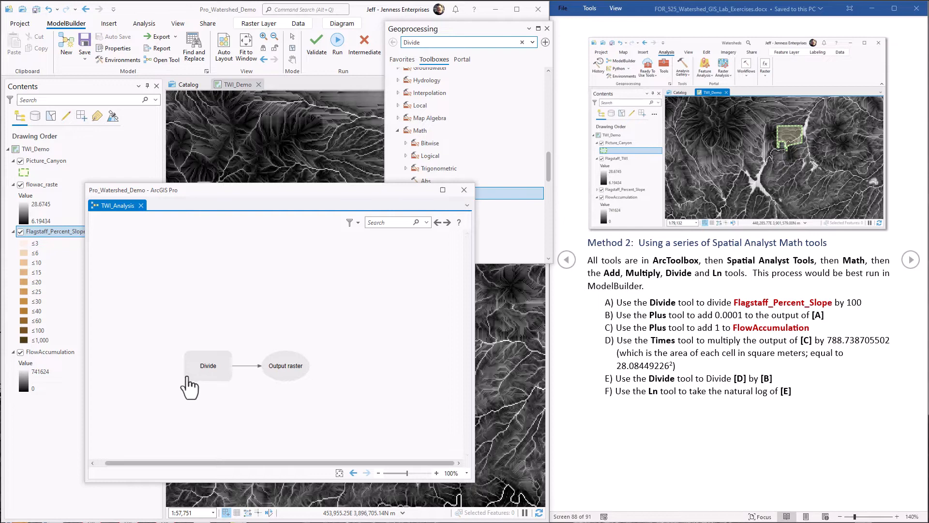
pyautogui.doubleClick(208, 365)
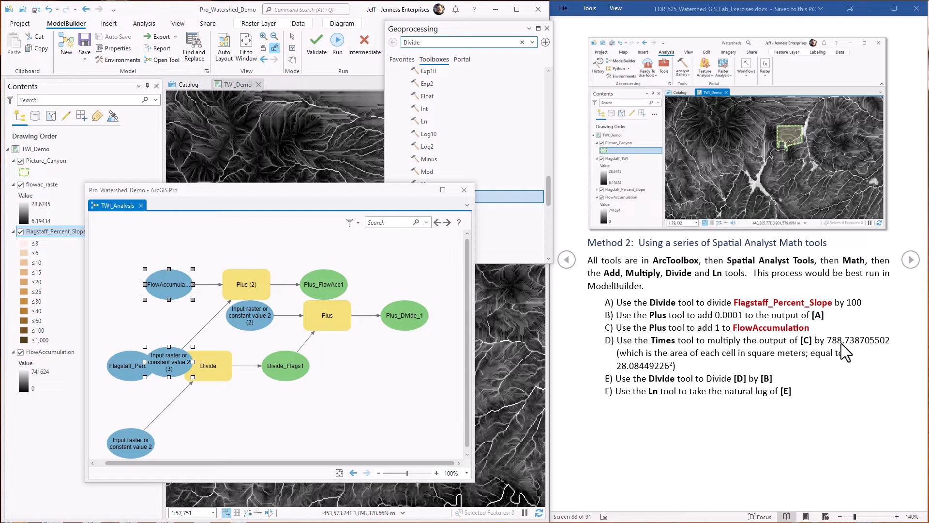
# - Configure the Plus step on FlowAccumulation and locate the Times tool in Math
pyautogui.doubleClick(642, 366)
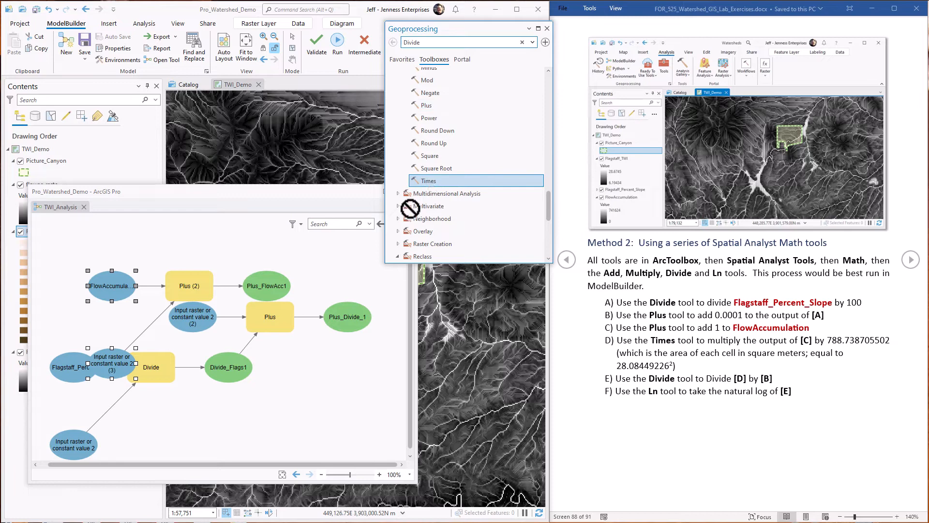
# - Add a Times step multiplying Plus_FlowAcc1 by 788.738705502, output Times_Plus_F1
pyautogui.moveTo(427, 181); pyautogui.dragTo(361, 394)
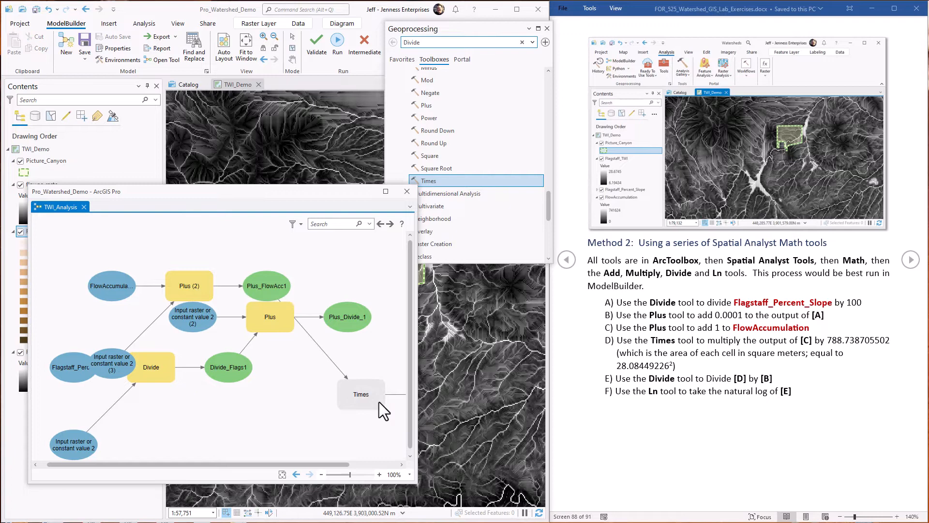
pyautogui.doubleClick(360, 394)
pyautogui.write('788.738705502')
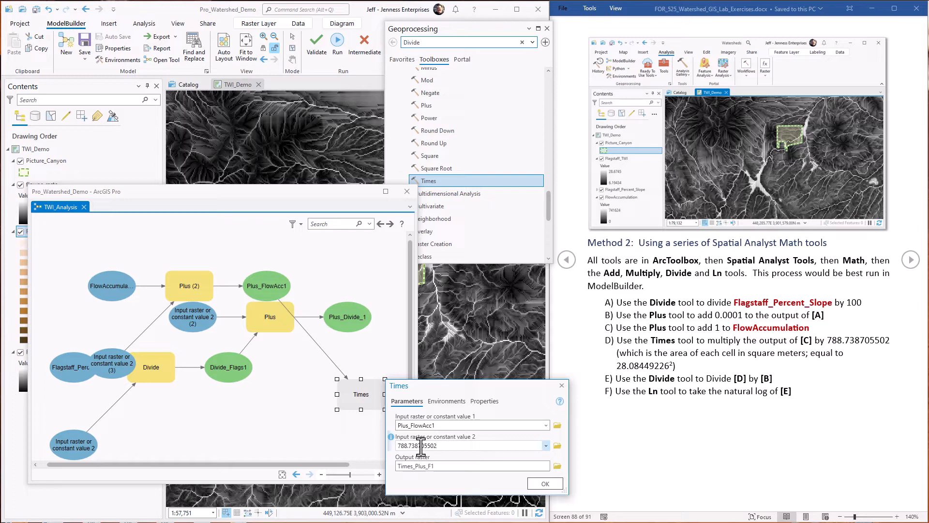
pyautogui.click(543, 483)
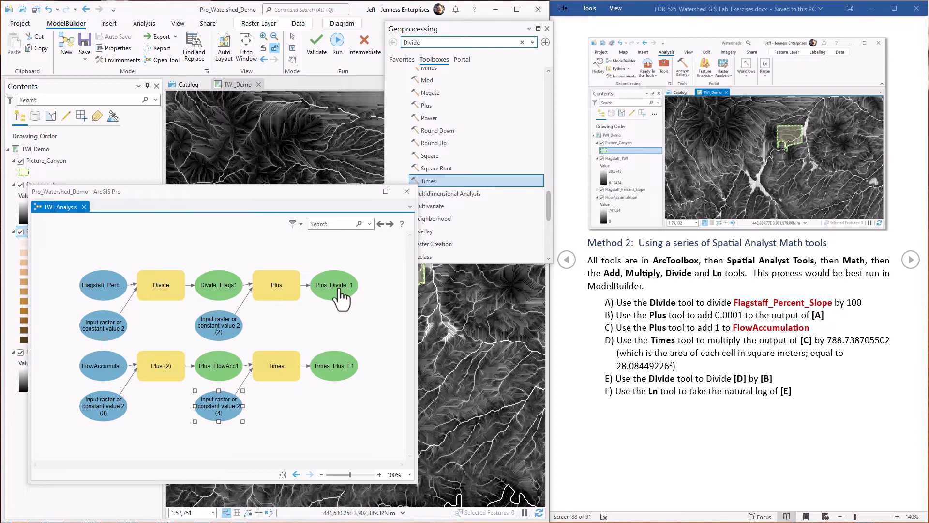
pyautogui.moveTo(333, 284)
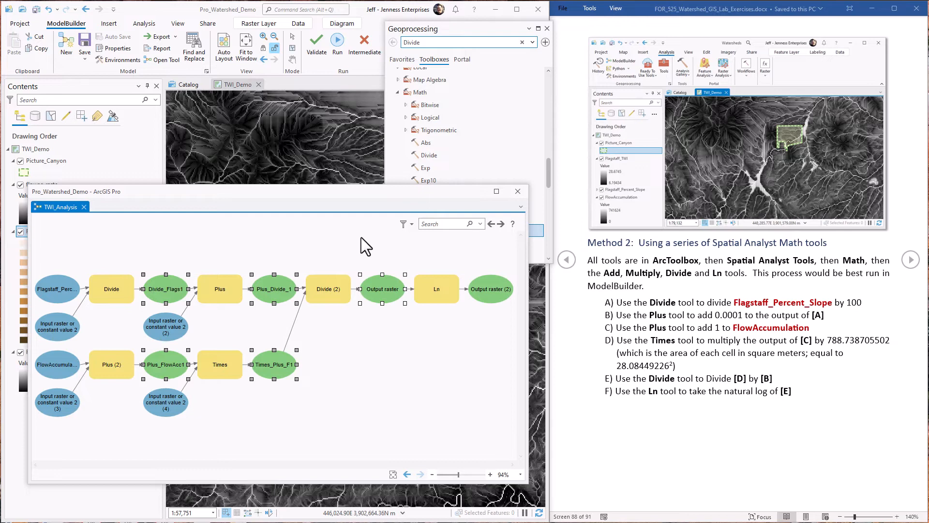
# - Set the Ln output raster path to Scratch_Watershed_Lab.gdb\TWI_from_Model
pyautogui.rightClick(382, 289)
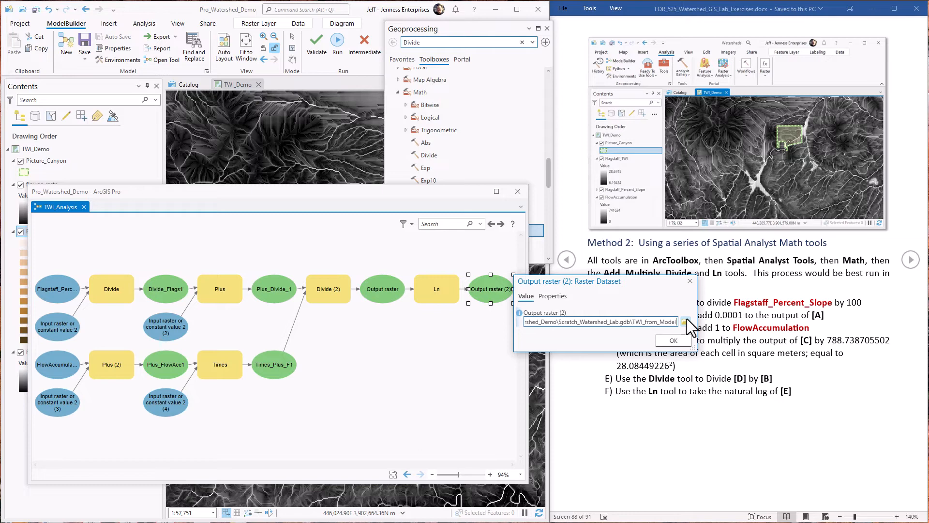
pyautogui.rightClick(489, 289)
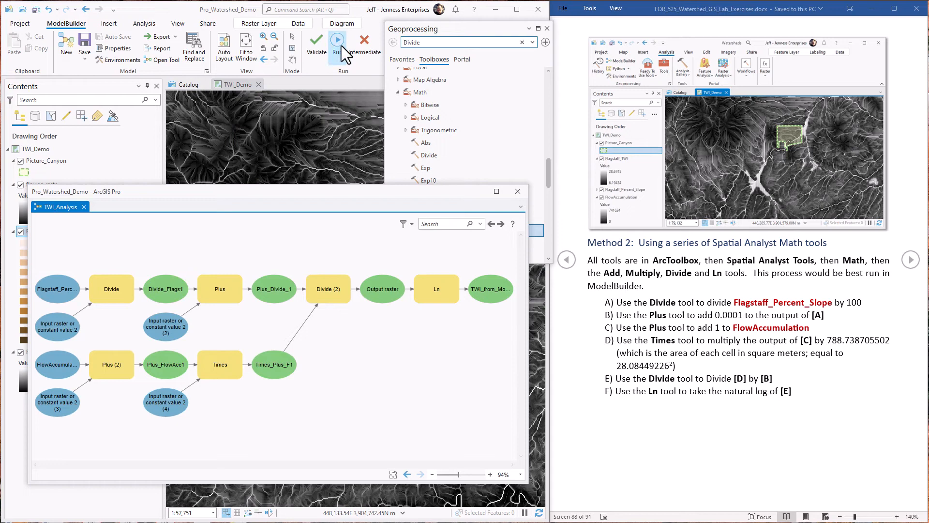
# - Run the TWI_Analysis model, producing TWI_from_Model with values about 6.19 to 28.67
pyautogui.click(337, 40)
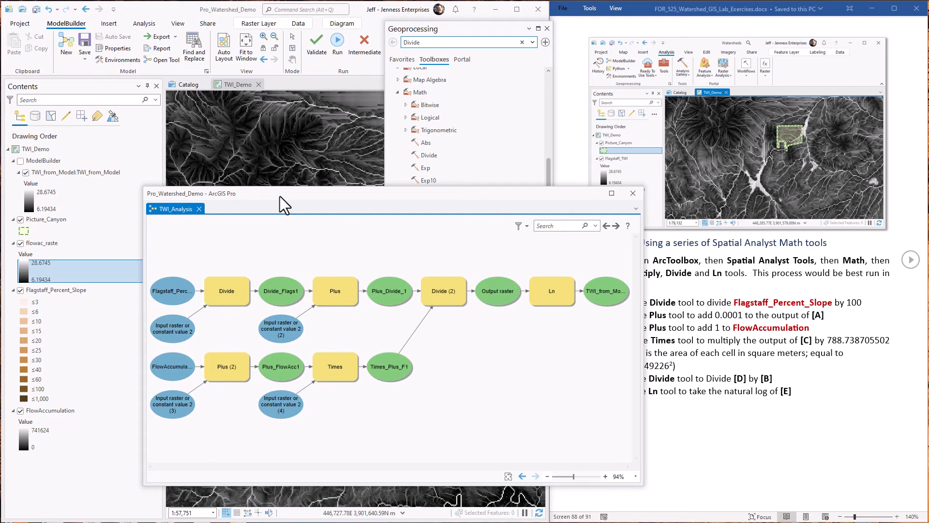
# - Make Flagstaff_Percent_Slope and the other model inputs into model parameters
pyautogui.click(173, 292)
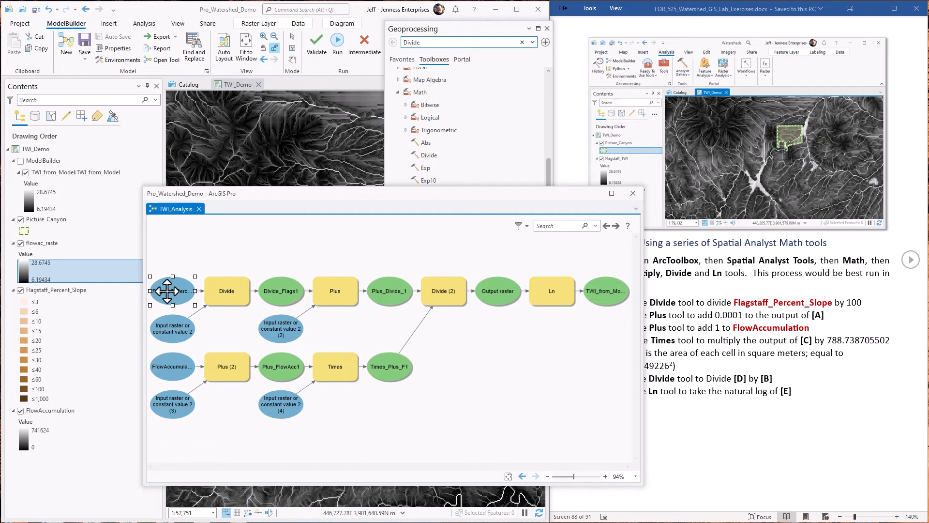
pyautogui.rightClick(173, 366)
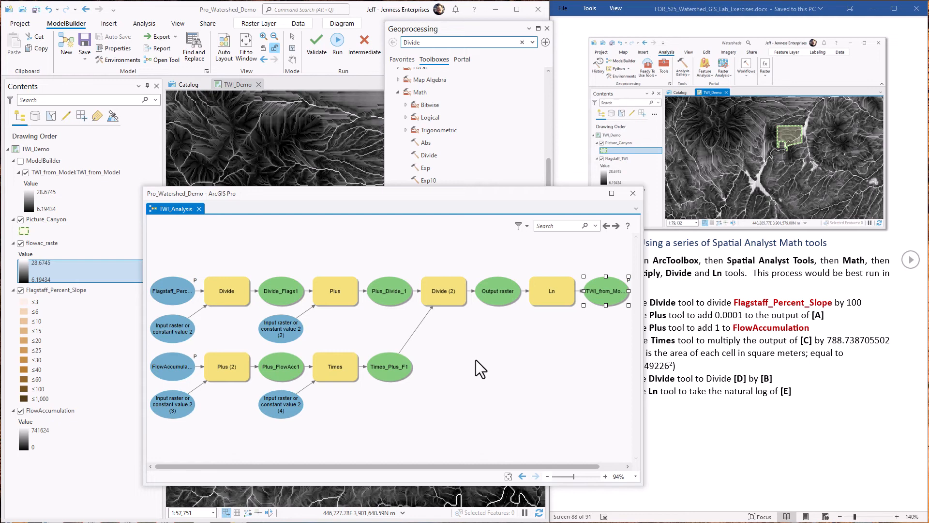
pyautogui.moveTo(248, 349)
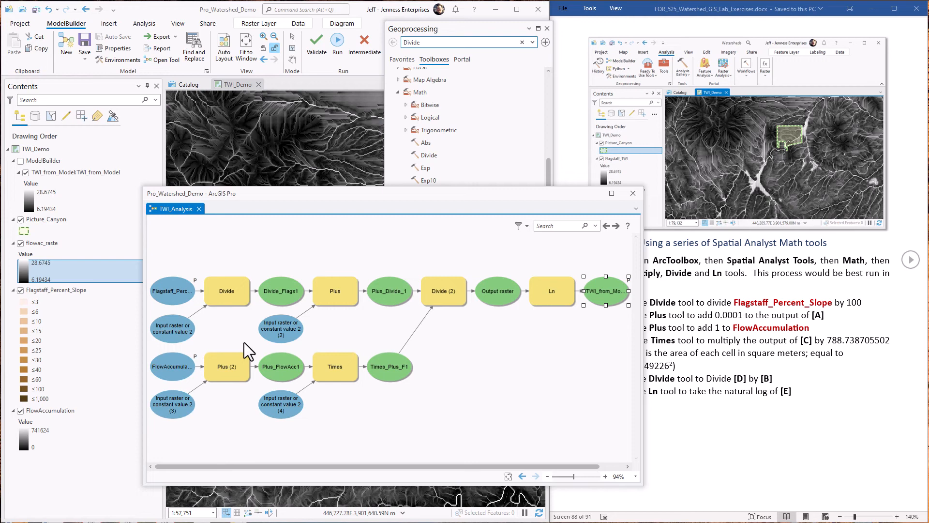
pyautogui.rightClick(280, 403)
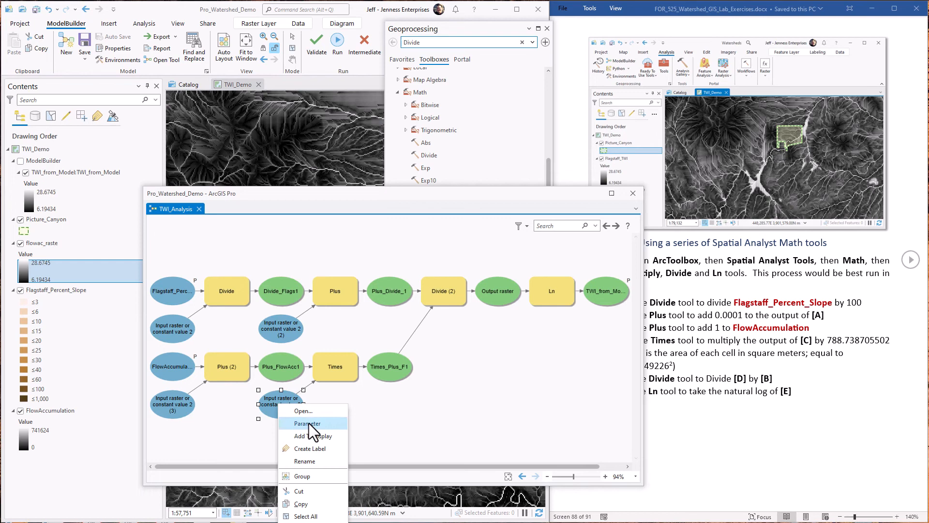